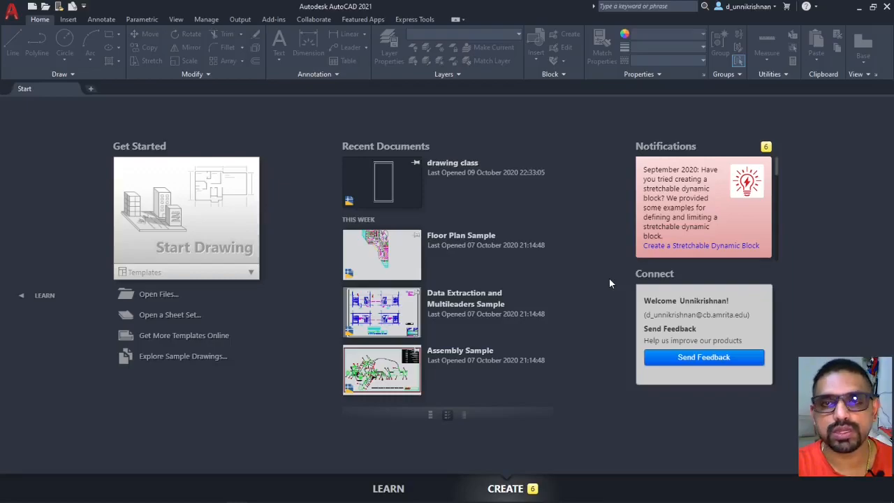
{"action": "mouse_move", "coordinate": [606, 284]}
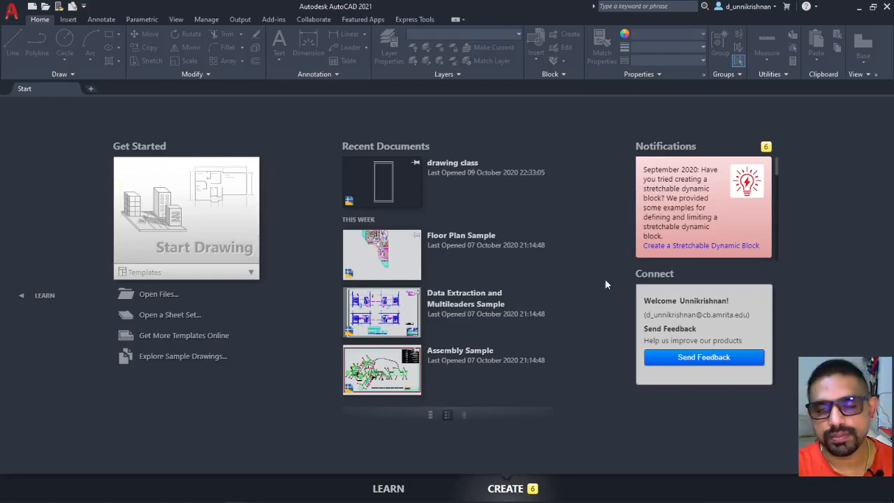
{"action": "mouse_move", "coordinate": [589, 291]}
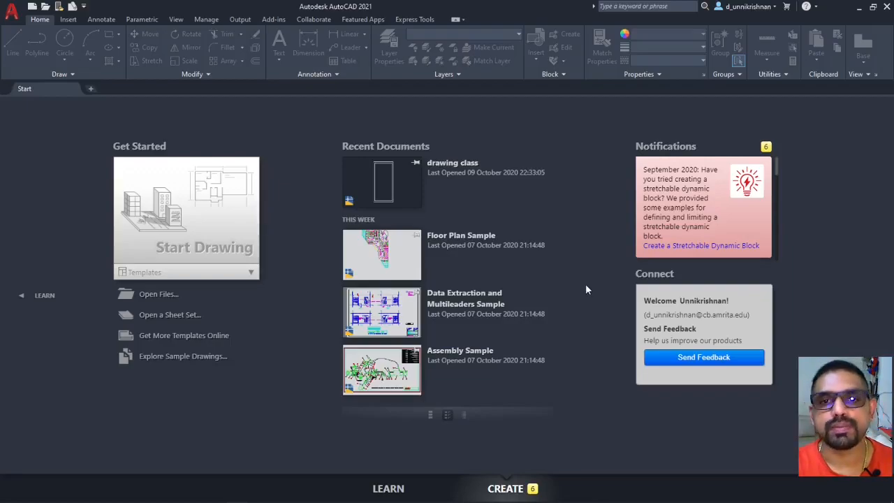
{"action": "mouse_move", "coordinate": [205, 252]}
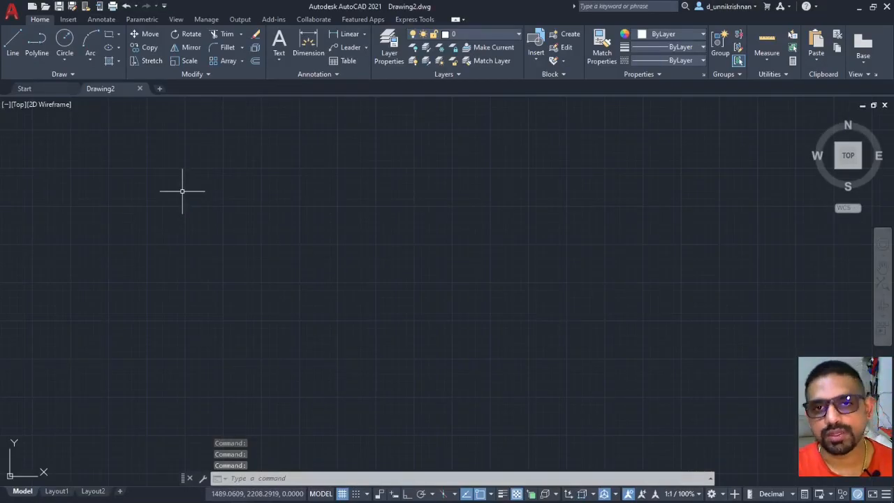
{"action": "mouse_move", "coordinate": [28, 117]}
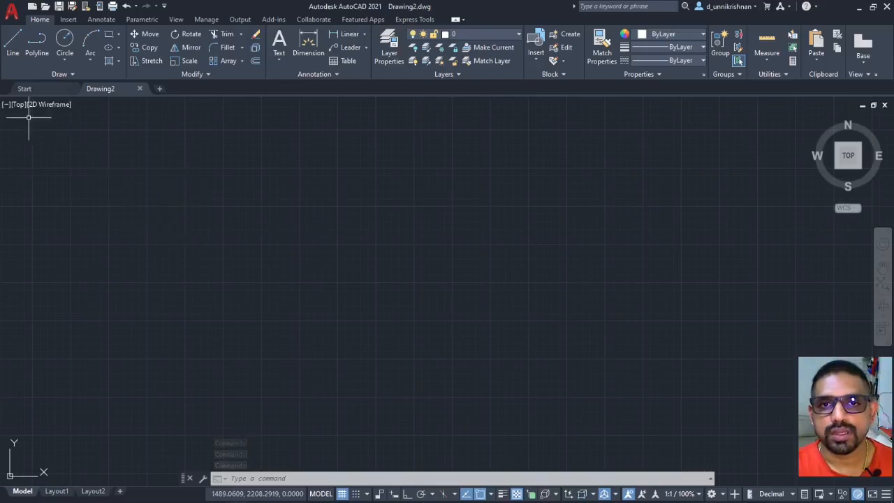
{"action": "mouse_move", "coordinate": [121, 215]}
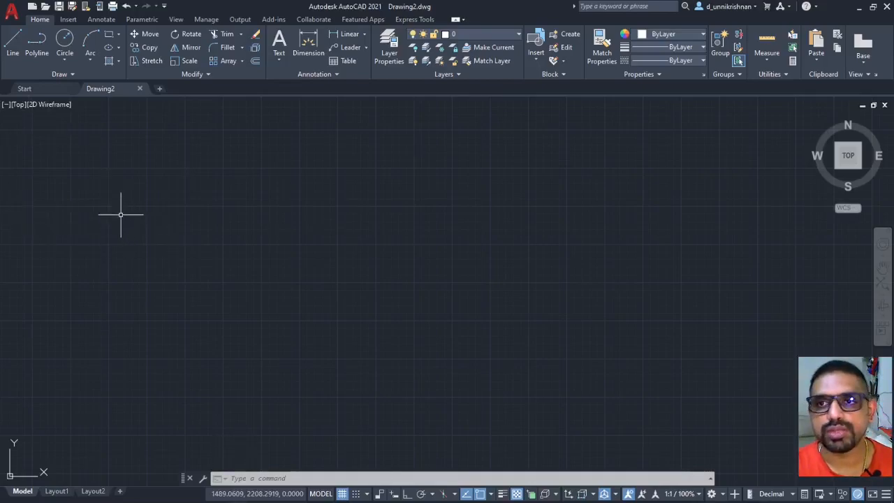
{"action": "mouse_move", "coordinate": [102, 290]}
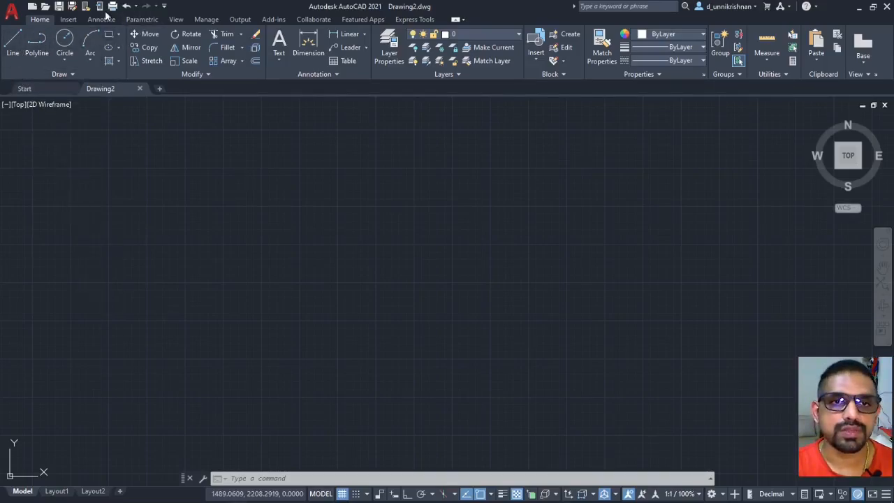
Step: Browse the file menu's Open choices, then close the menu without picking anything
{"action": "left_click", "coordinate": [12, 6]}
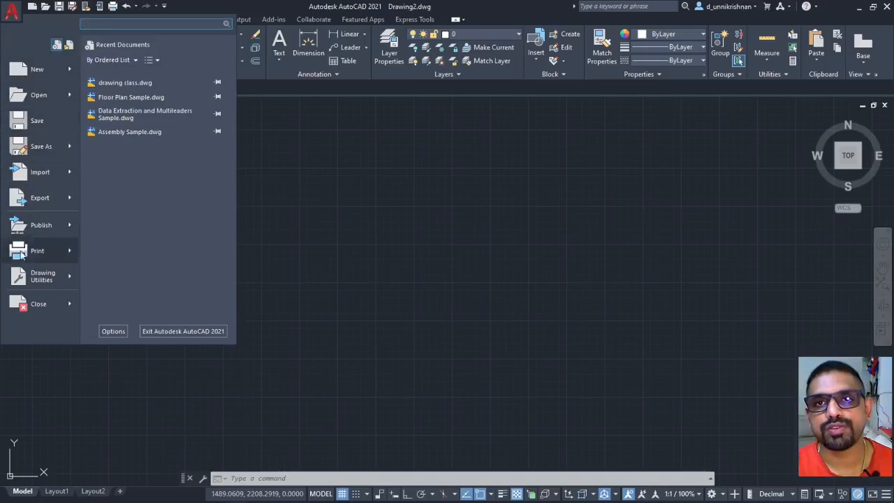
{"action": "left_click", "coordinate": [38, 95]}
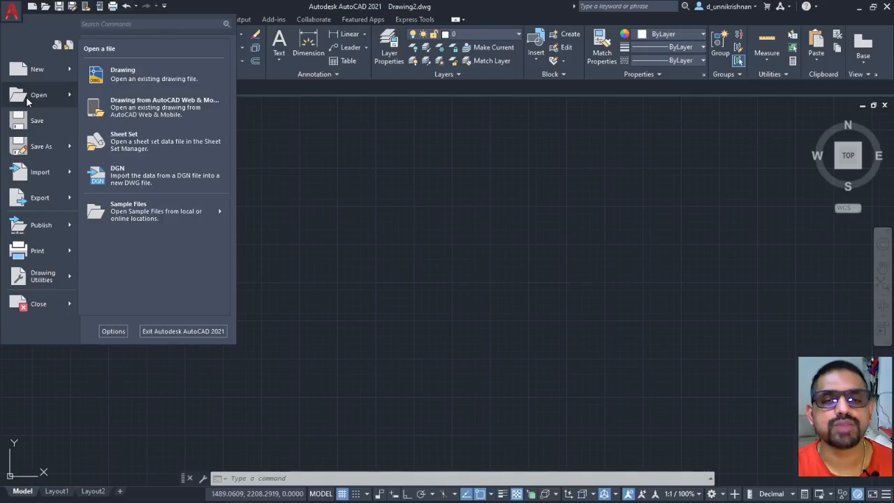
{"action": "mouse_move", "coordinate": [30, 22]}
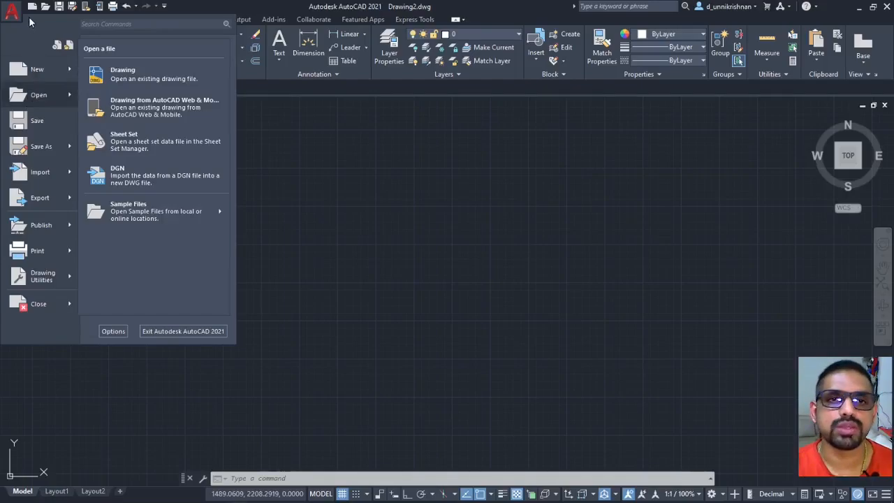
{"action": "left_click", "coordinate": [11, 8]}
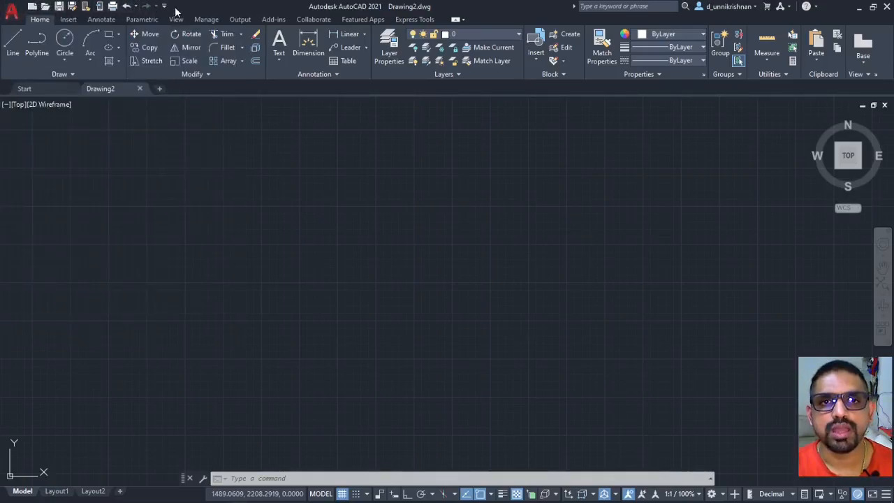
{"action": "mouse_move", "coordinate": [31, 6]}
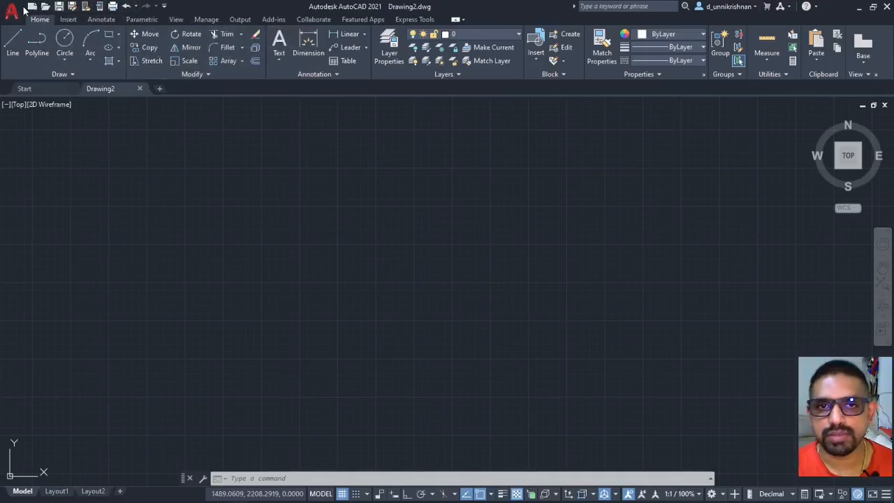
{"action": "mouse_move", "coordinate": [142, 19]}
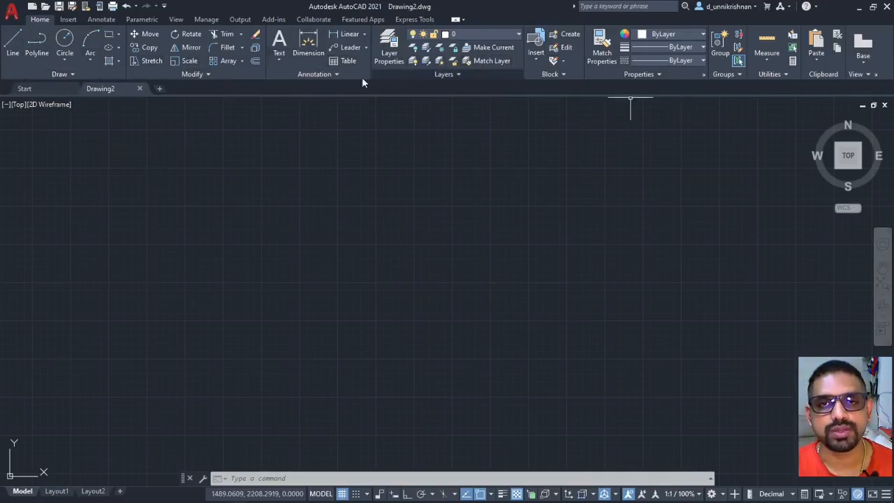
{"action": "mouse_move", "coordinate": [410, 215]}
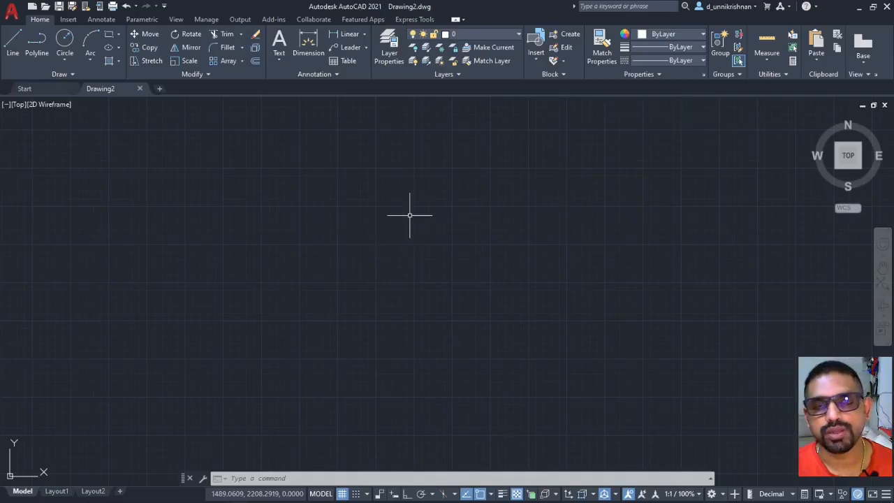
{"action": "mouse_move", "coordinate": [779, 236]}
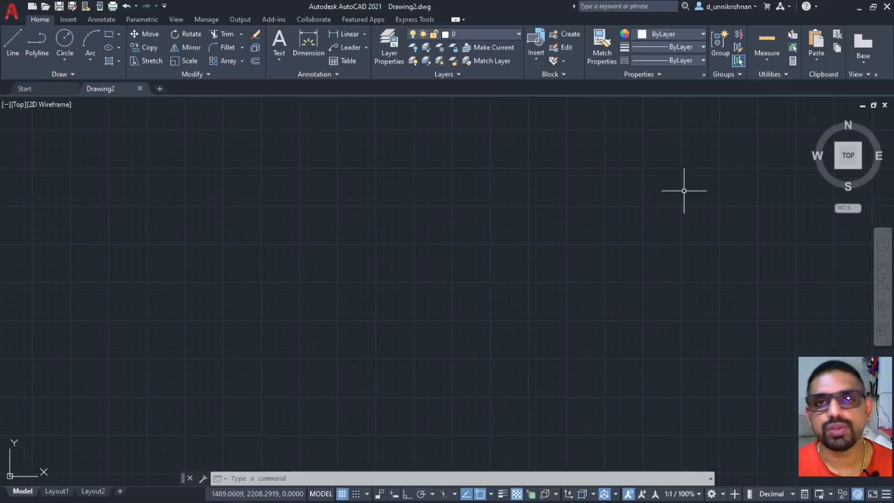
{"action": "mouse_move", "coordinate": [794, 264]}
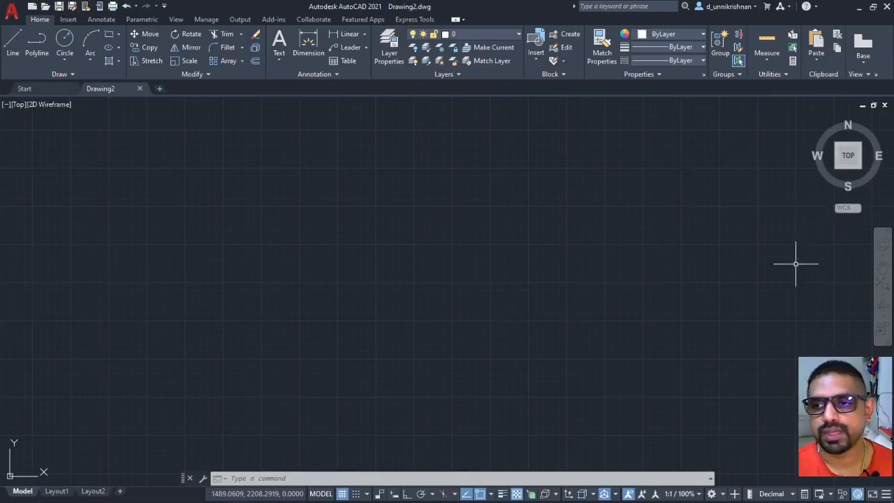
{"action": "mouse_move", "coordinate": [883, 304]}
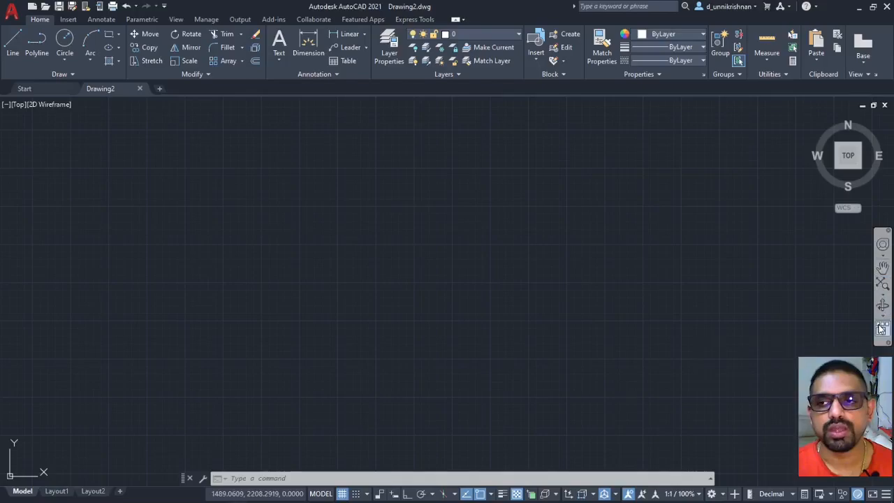
{"action": "mouse_move", "coordinate": [855, 314]}
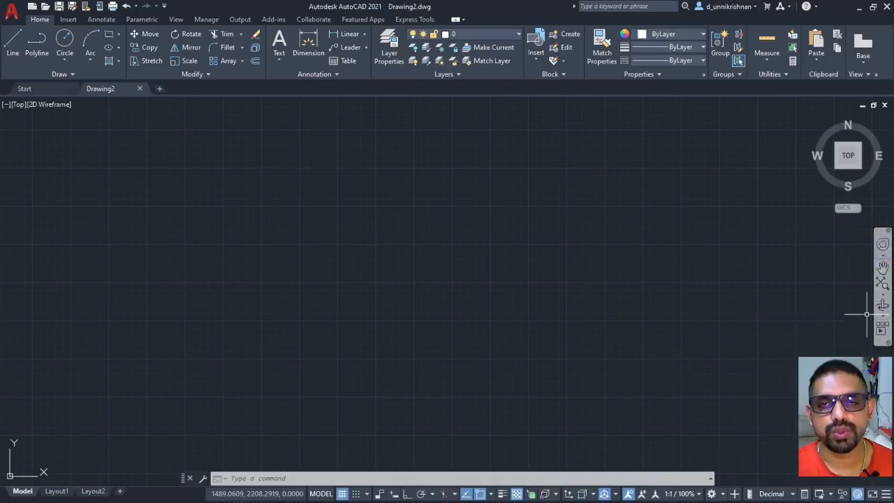
{"action": "mouse_move", "coordinate": [597, 303]}
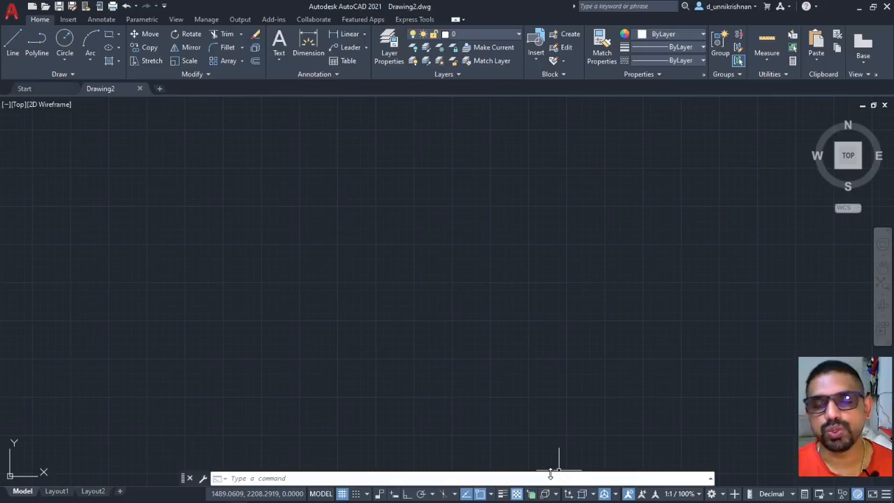
{"action": "mouse_move", "coordinate": [543, 452]}
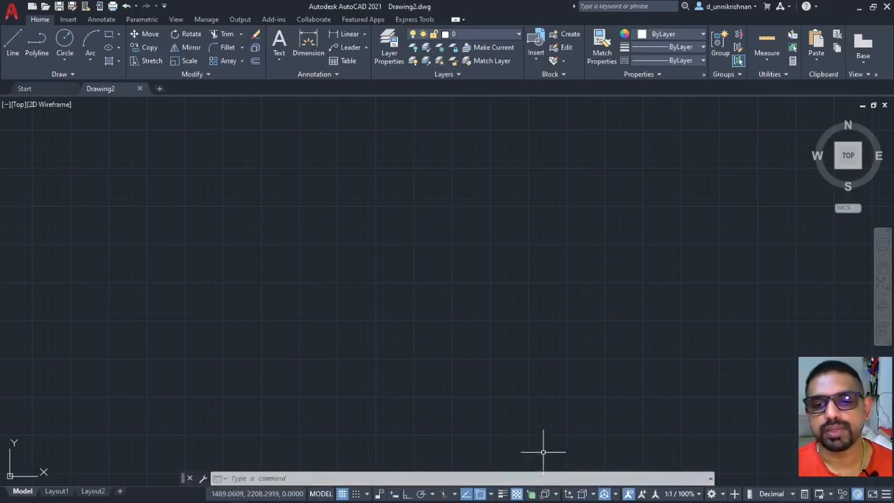
{"action": "mouse_move", "coordinate": [269, 461]}
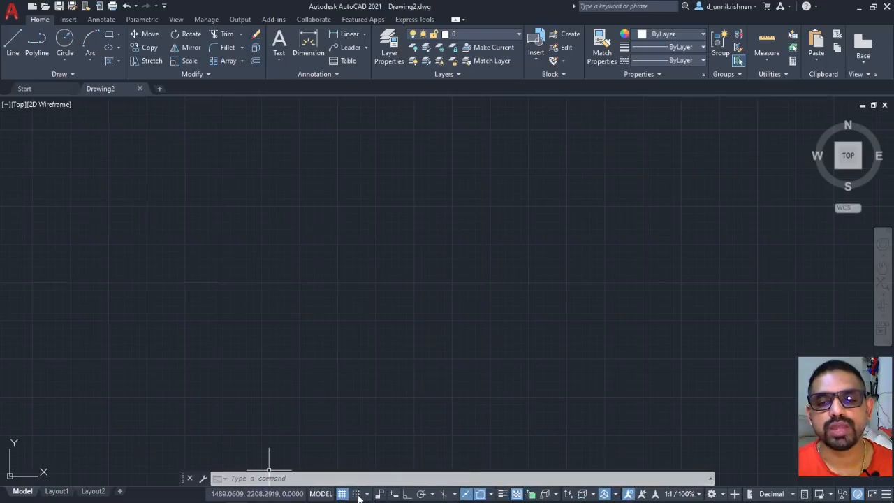
{"action": "mouse_move", "coordinate": [202, 354]}
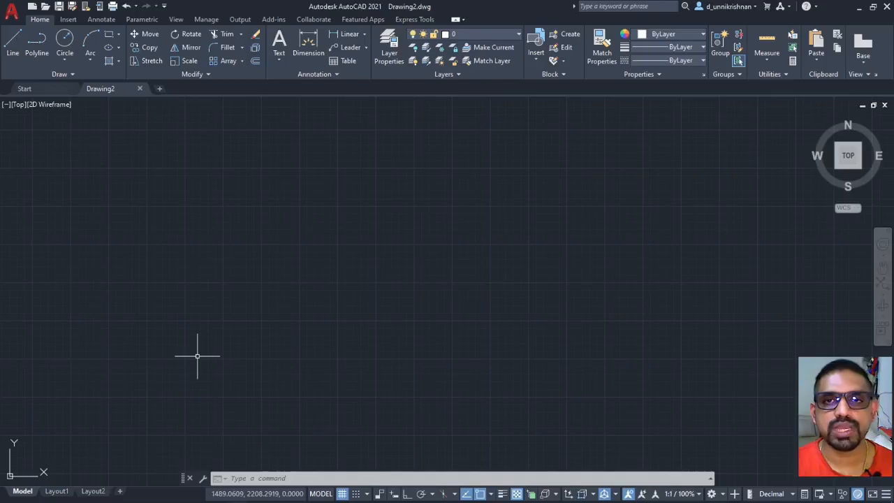
{"action": "mouse_move", "coordinate": [252, 349]}
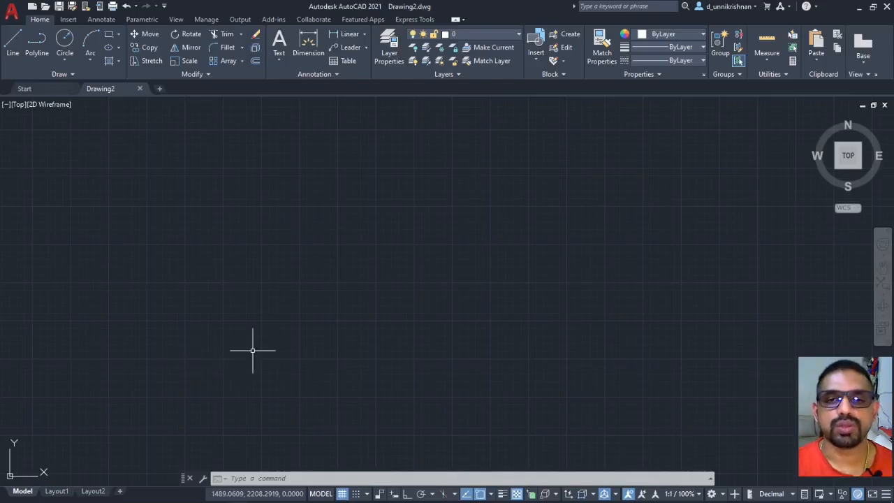
{"action": "mouse_move", "coordinate": [292, 335]}
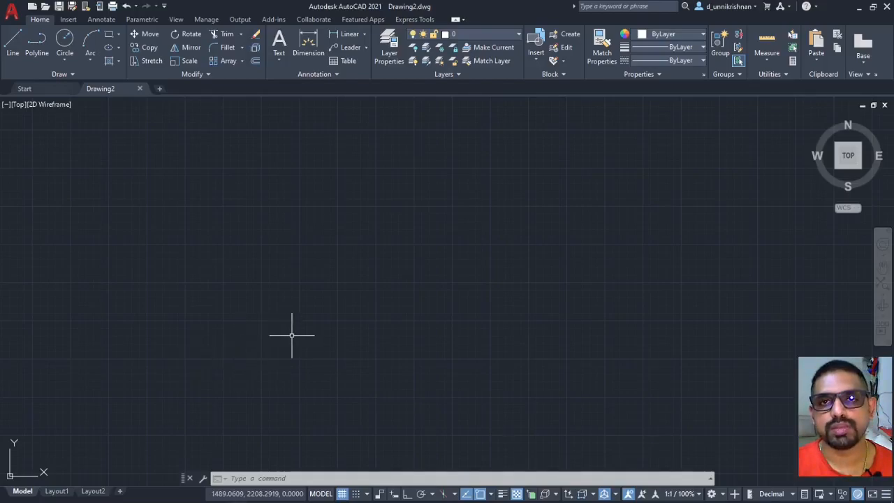
{"action": "mouse_move", "coordinate": [285, 339]}
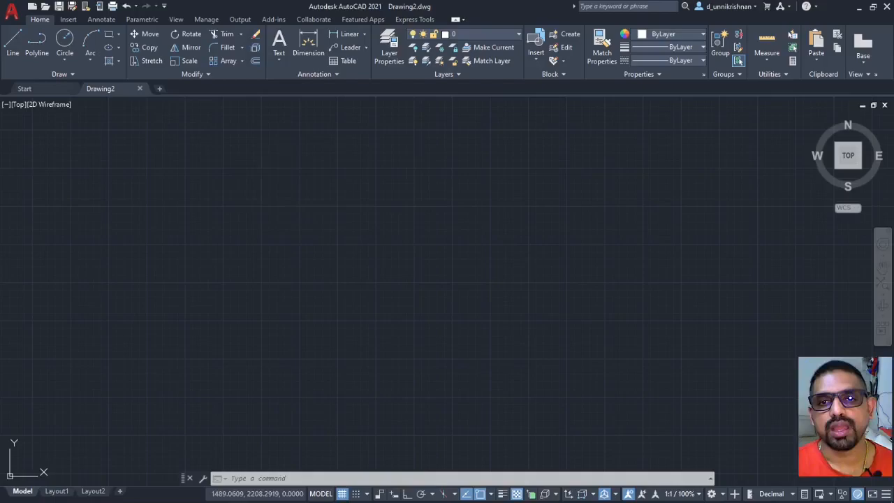
Step: Cancel an empty area selection with a right-click and pan the blank drawing
{"action": "left_click_drag", "start_coordinate": [289, 159], "coordinate": [717, 335]}
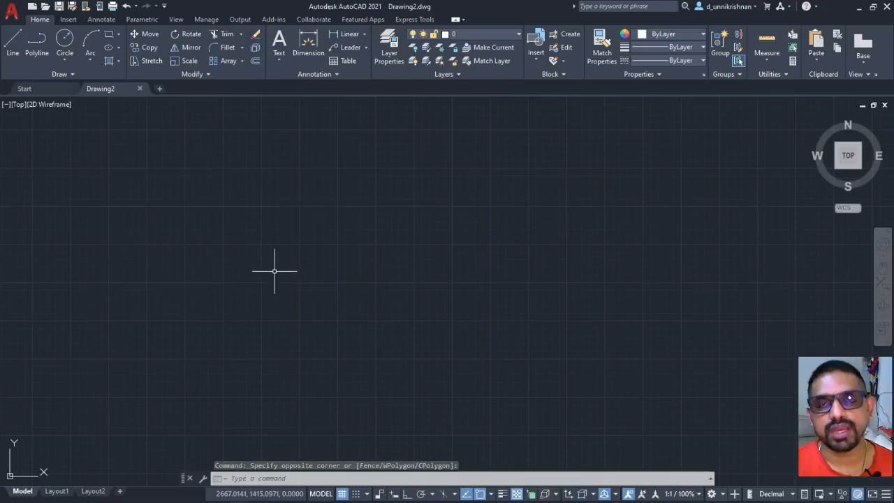
{"action": "right_click", "coordinate": [275, 271]}
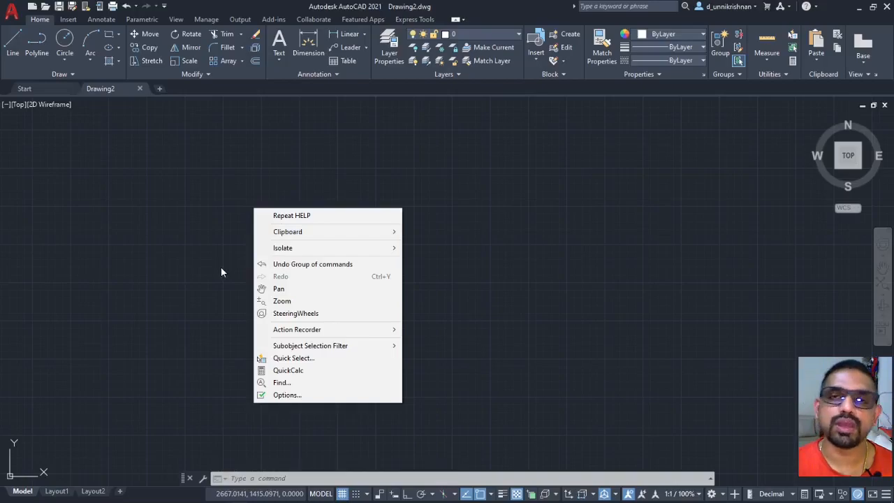
{"action": "mouse_move", "coordinate": [225, 270]}
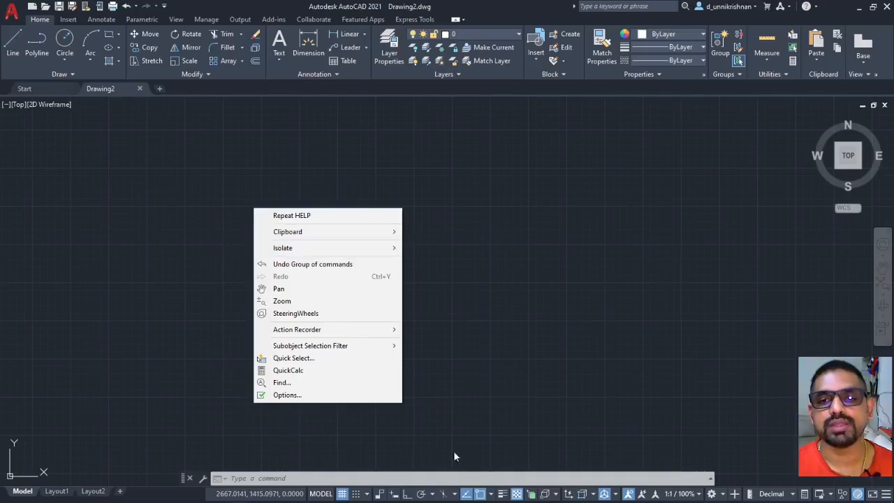
{"action": "mouse_move", "coordinate": [460, 419]}
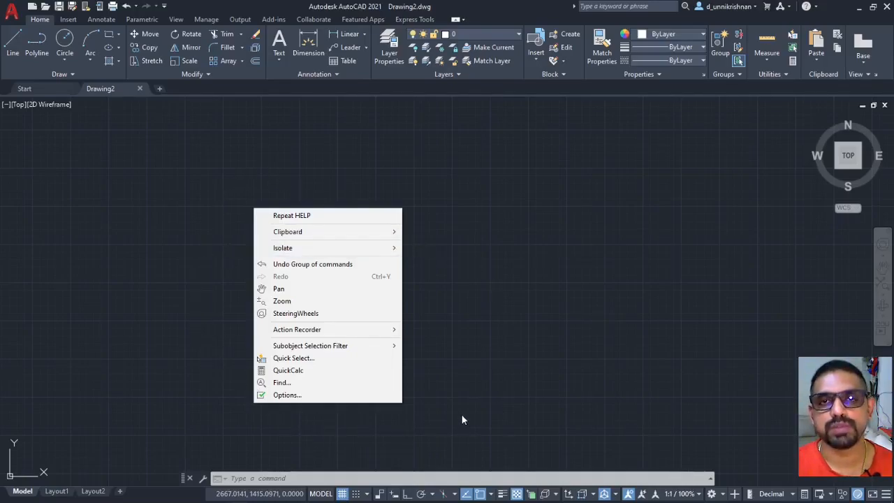
{"action": "mouse_move", "coordinate": [458, 412]}
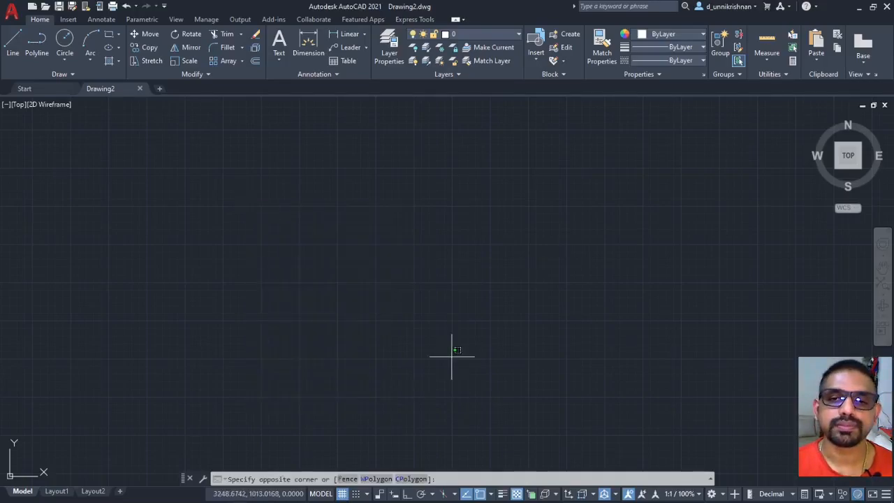
{"action": "mouse_move", "coordinate": [292, 198]}
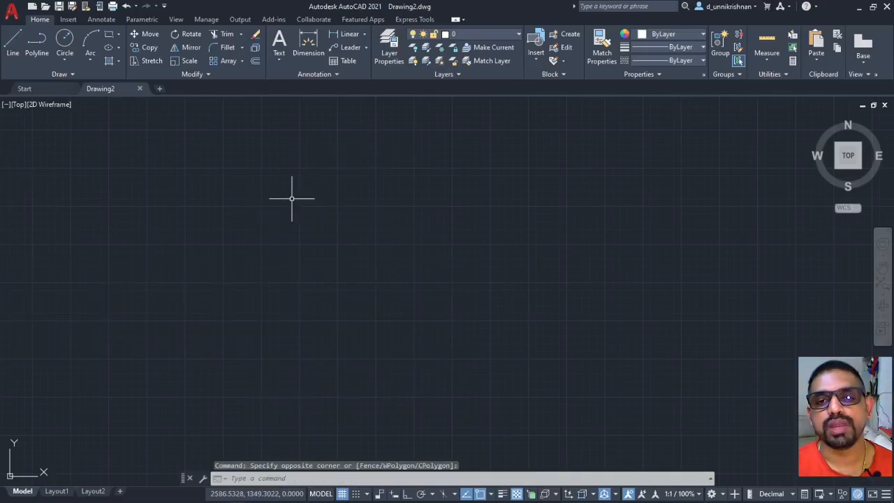
{"action": "mouse_move", "coordinate": [300, 202]}
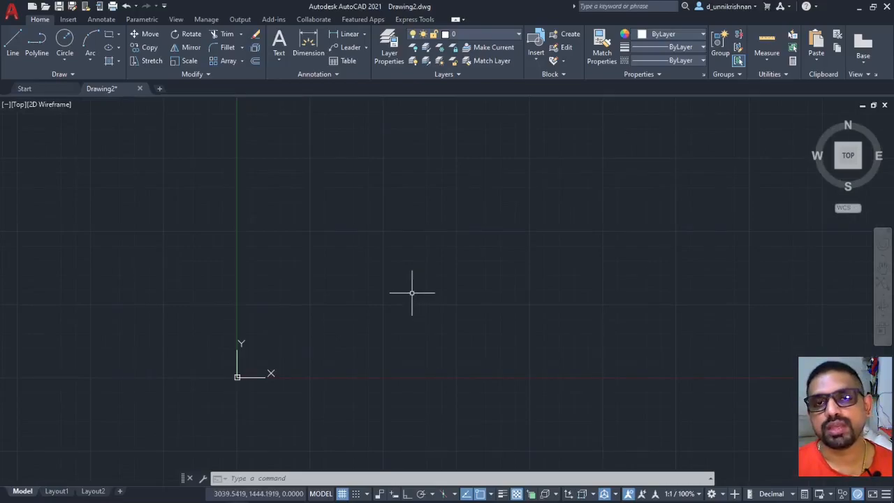
{"action": "mouse_move", "coordinate": [337, 323]}
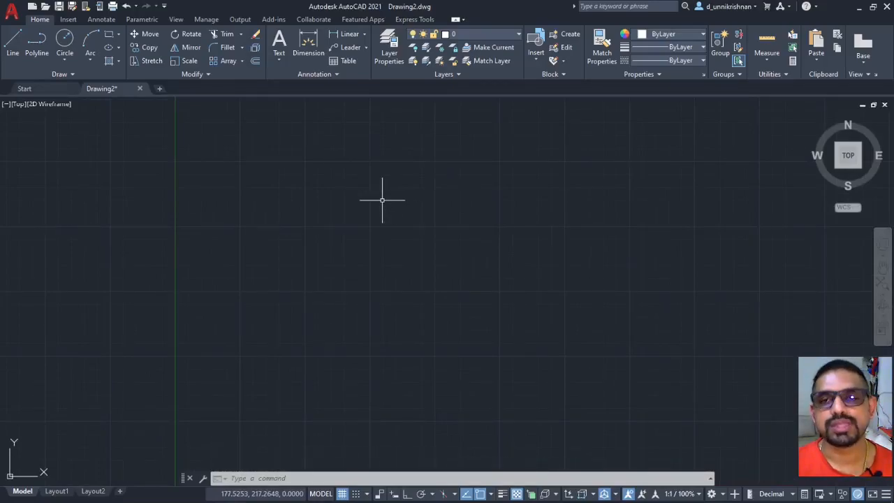
{"action": "mouse_move", "coordinate": [369, 197]}
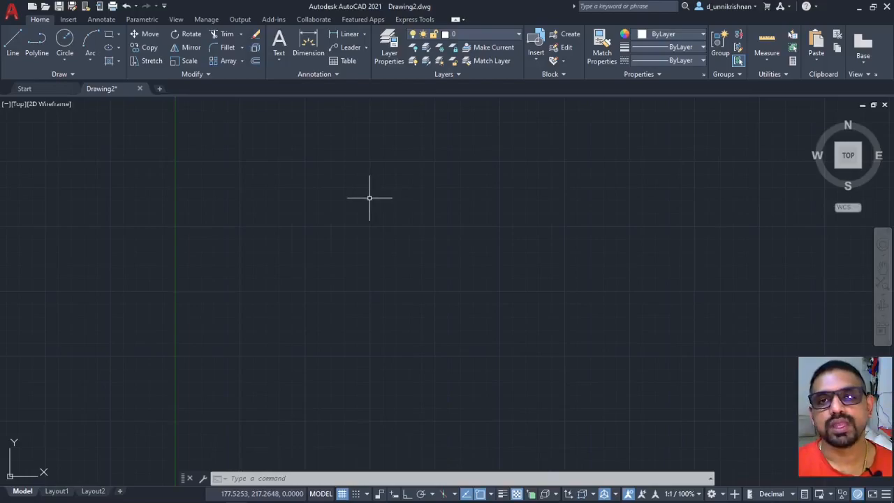
{"action": "left_click_drag", "start_coordinate": [369, 197], "coordinate": [313, 222]}
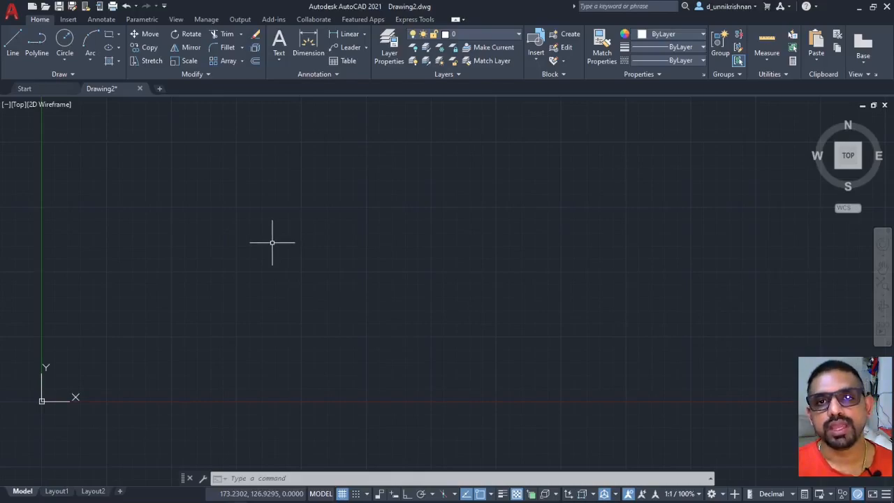
{"action": "mouse_move", "coordinate": [267, 245]}
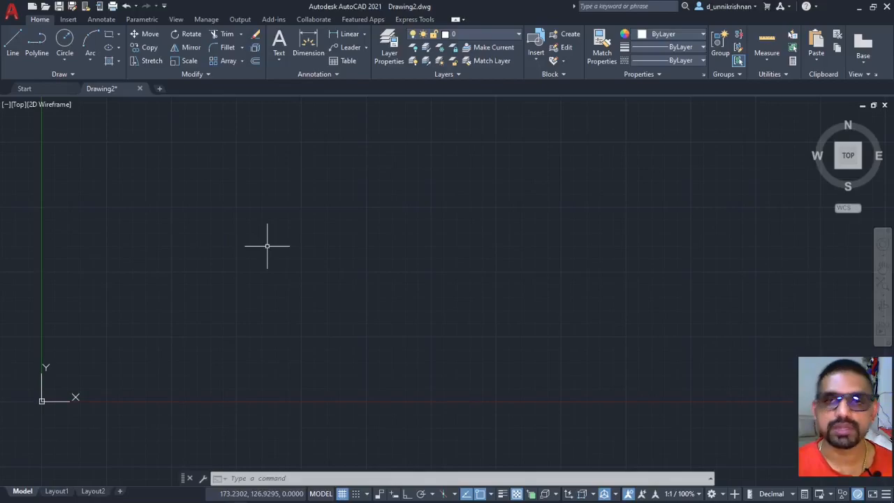
{"action": "mouse_move", "coordinate": [278, 236]}
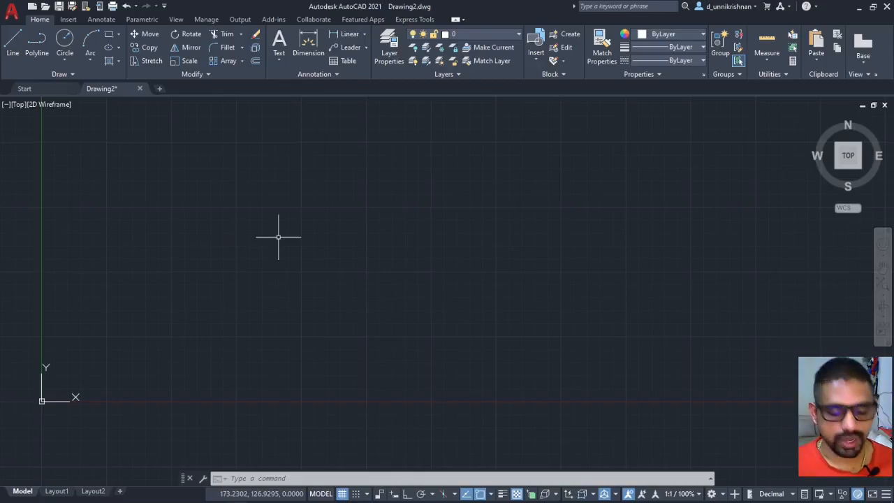
Step: Enter UNITS at the command line, cancel with Esc, and retype it to show autocomplete suggestions
{"action": "type", "text": "u"}
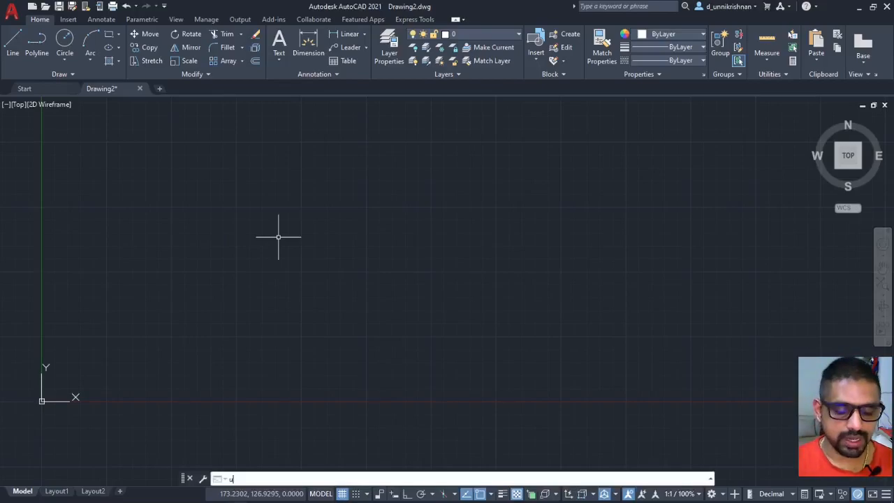
{"action": "type", "text": "UNITS"}
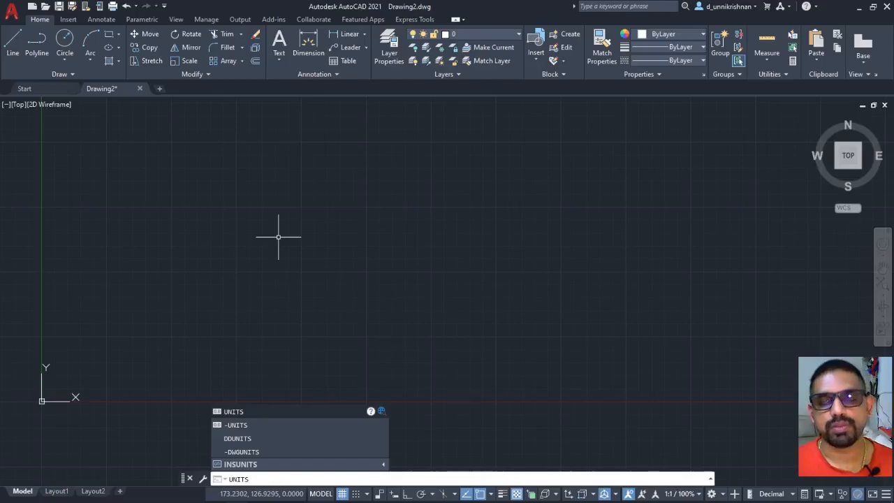
{"action": "key", "text": "Escape"}
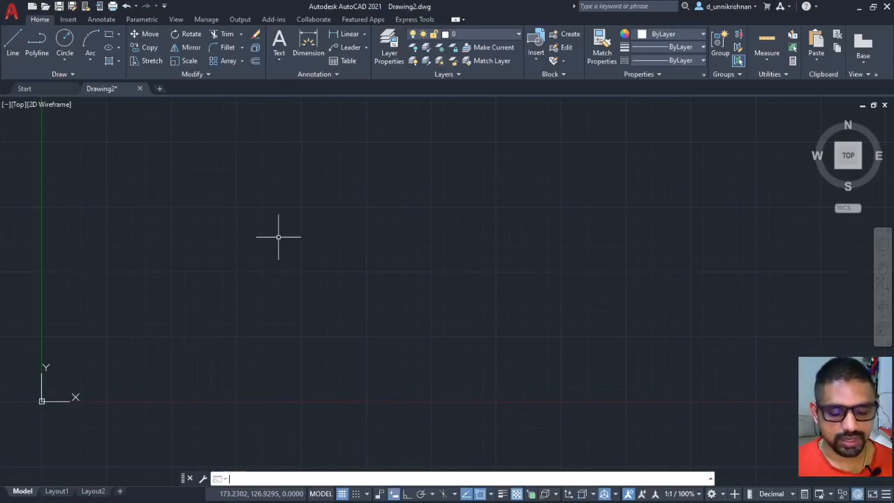
{"action": "type", "text": "UNITS"}
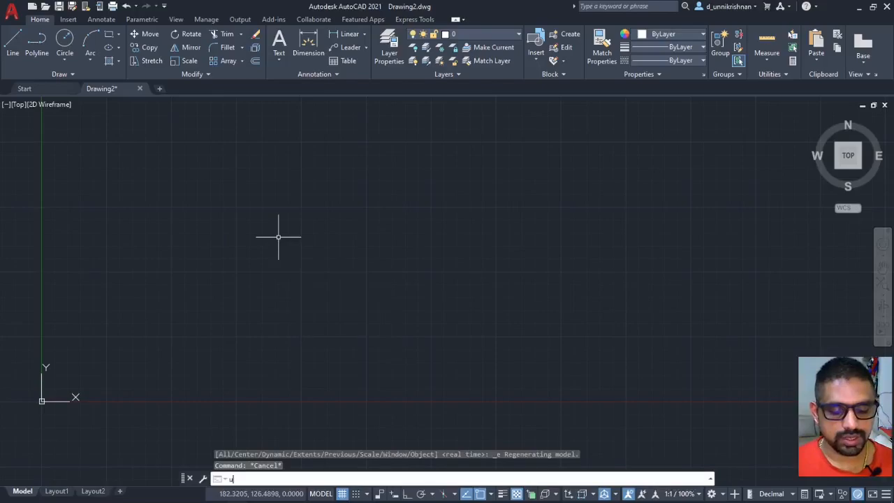
{"action": "type", "text": "NITS"}
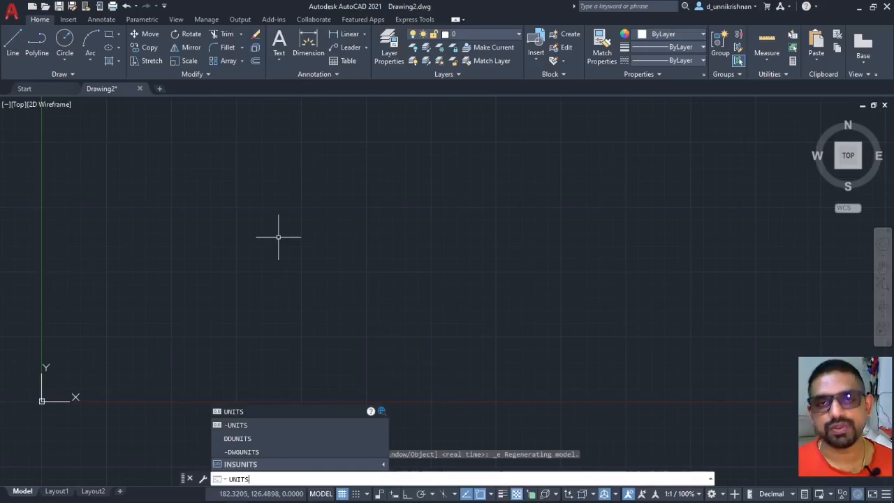
{"action": "key", "text": "Escape"}
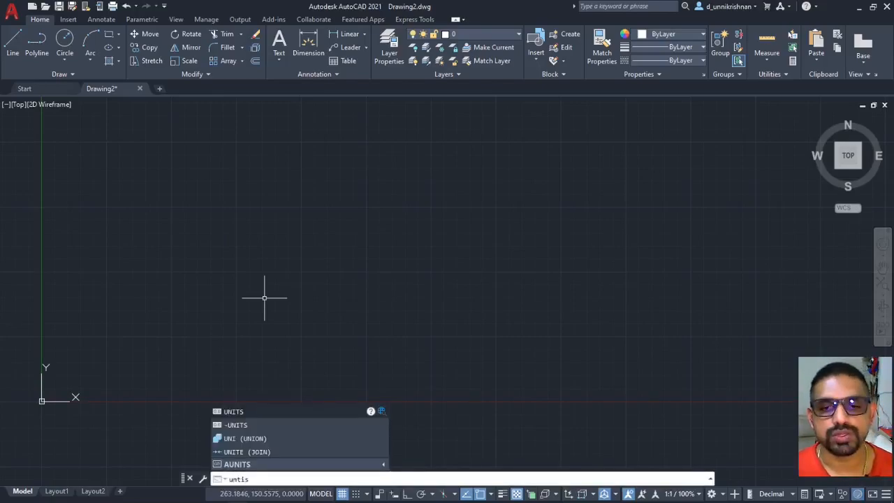
Step: In Drawing Units, choose Millimeters insertion scale and 0.00 precision, then confirm with OK
{"action": "left_click", "coordinate": [234, 411]}
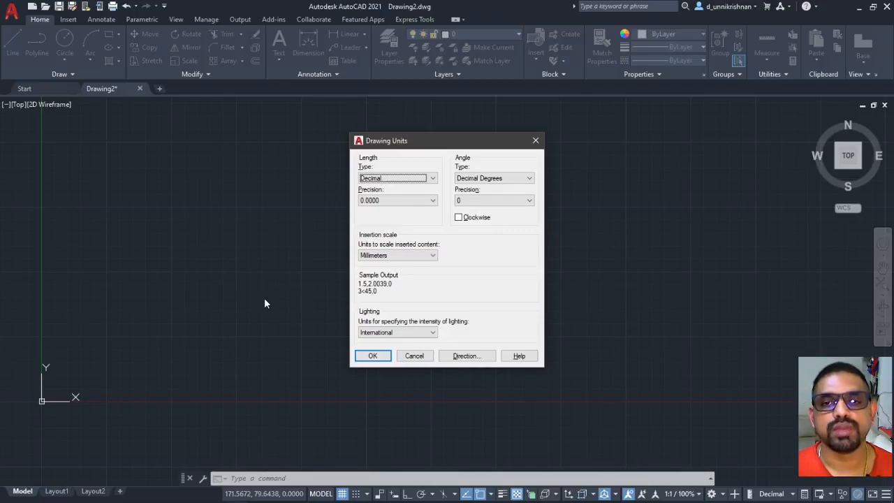
{"action": "mouse_move", "coordinate": [354, 327]}
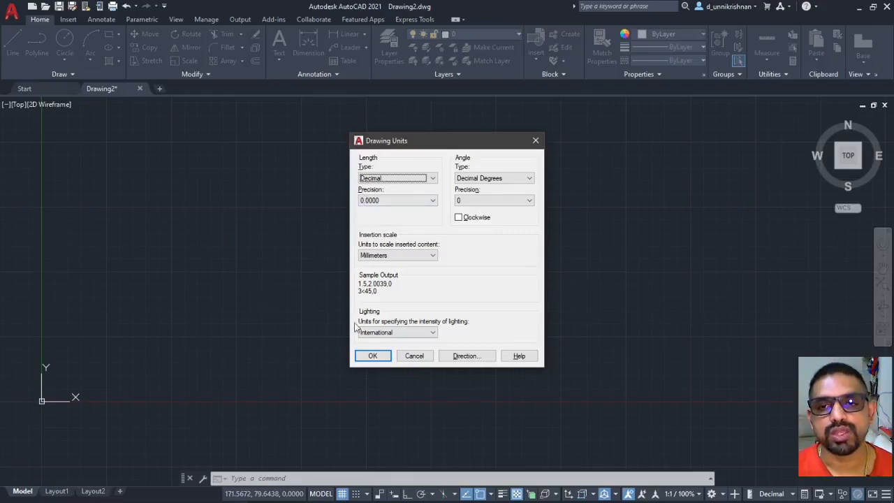
{"action": "mouse_move", "coordinate": [331, 166]}
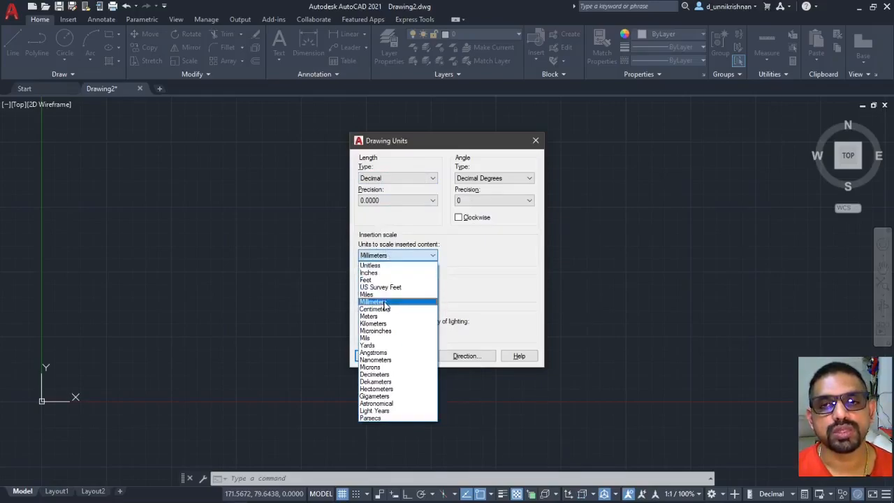
{"action": "left_click", "coordinate": [373, 301]}
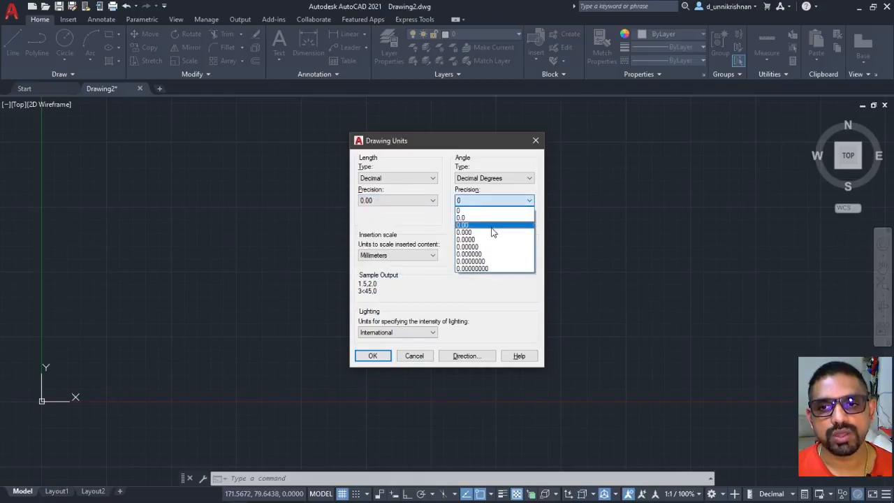
{"action": "left_click", "coordinate": [463, 231]}
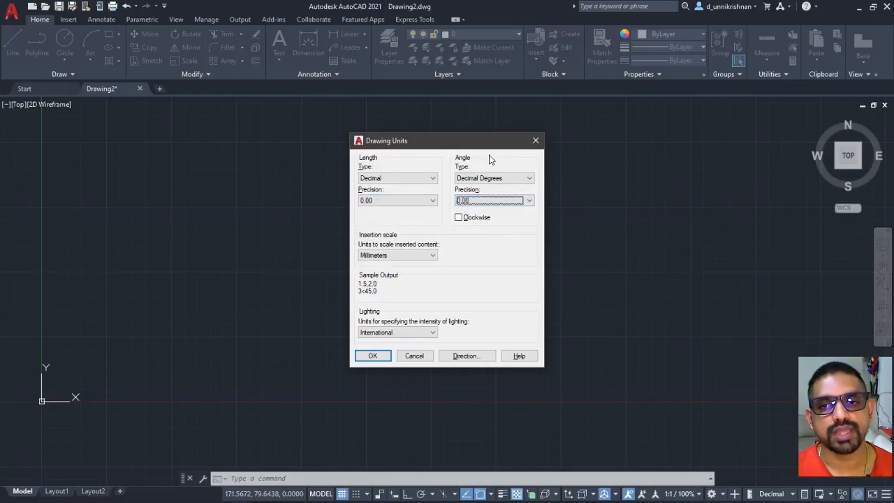
{"action": "mouse_move", "coordinate": [470, 283]}
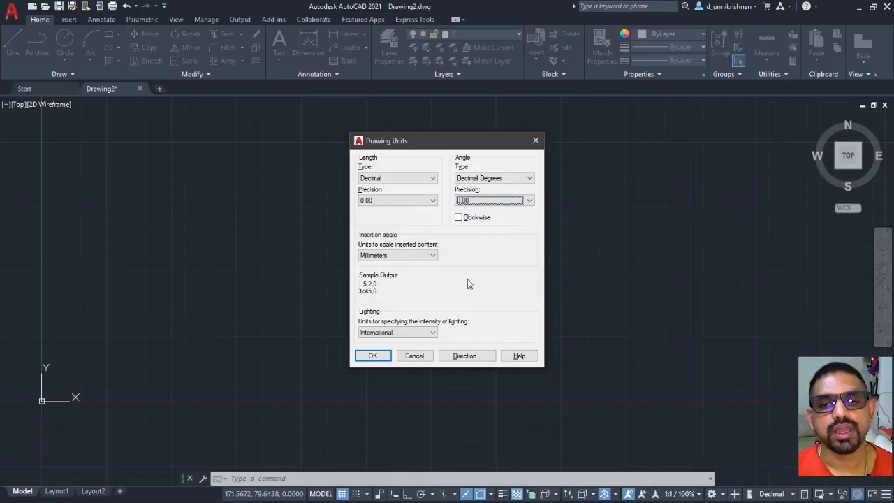
{"action": "left_click", "coordinate": [372, 355]}
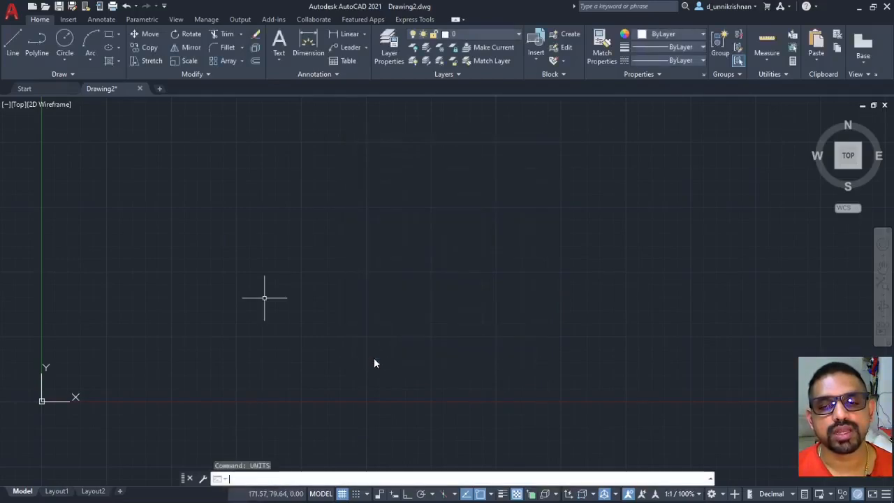
{"action": "mouse_move", "coordinate": [373, 354]}
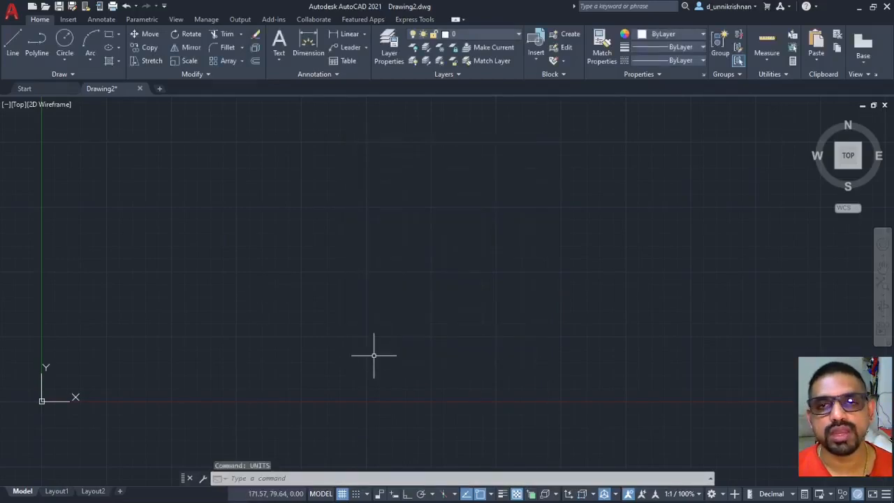